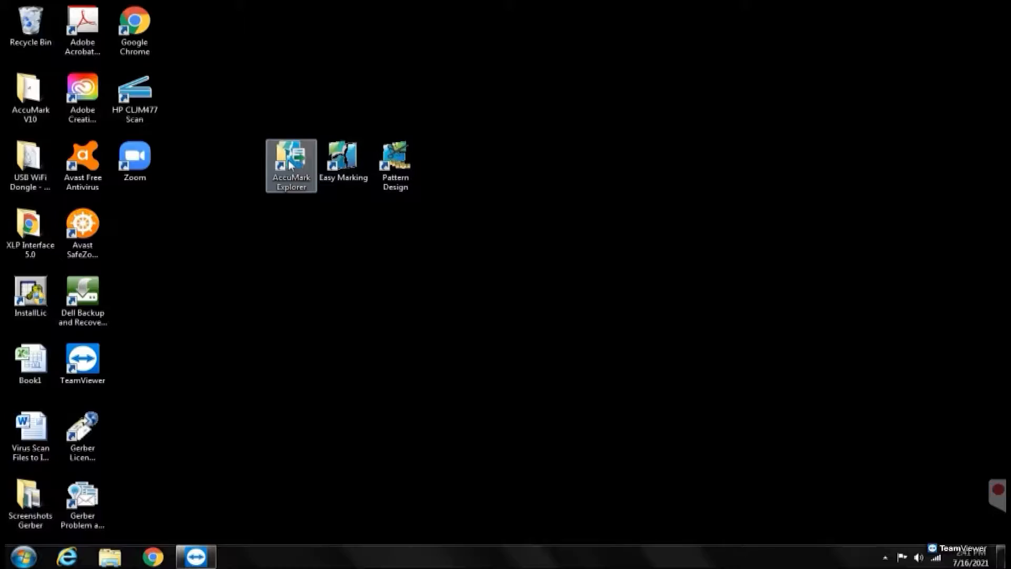
Launch AccuMark Explorer and expand the C: drive to list storage areas 3D-DemoFiles through Ruben.
double_click(291, 160)
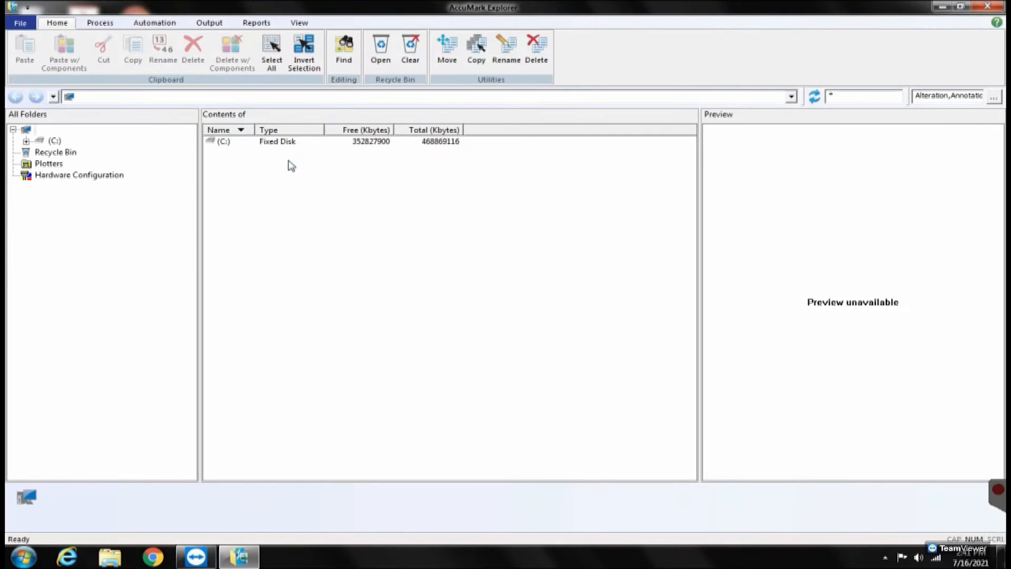
click(27, 140)
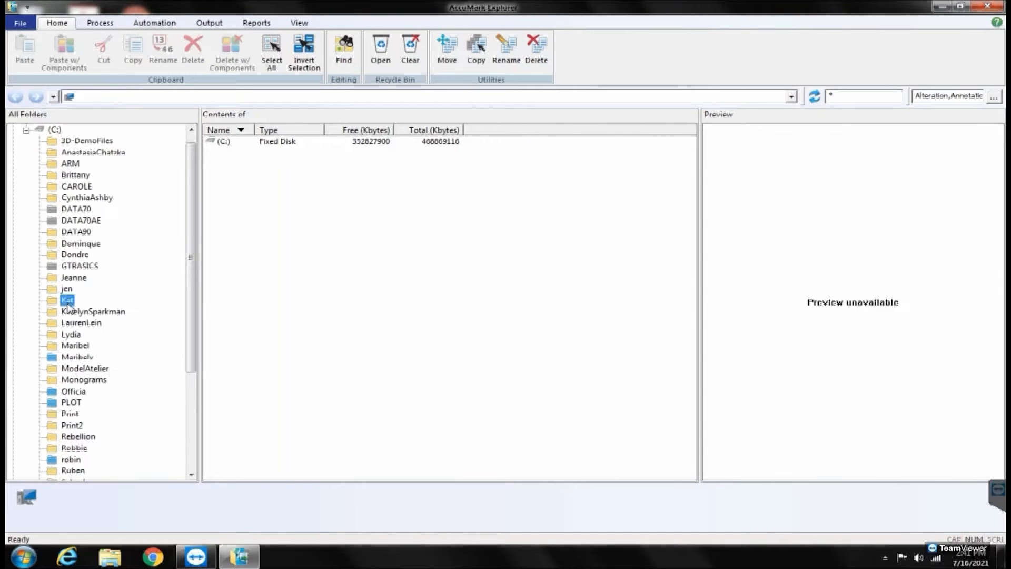